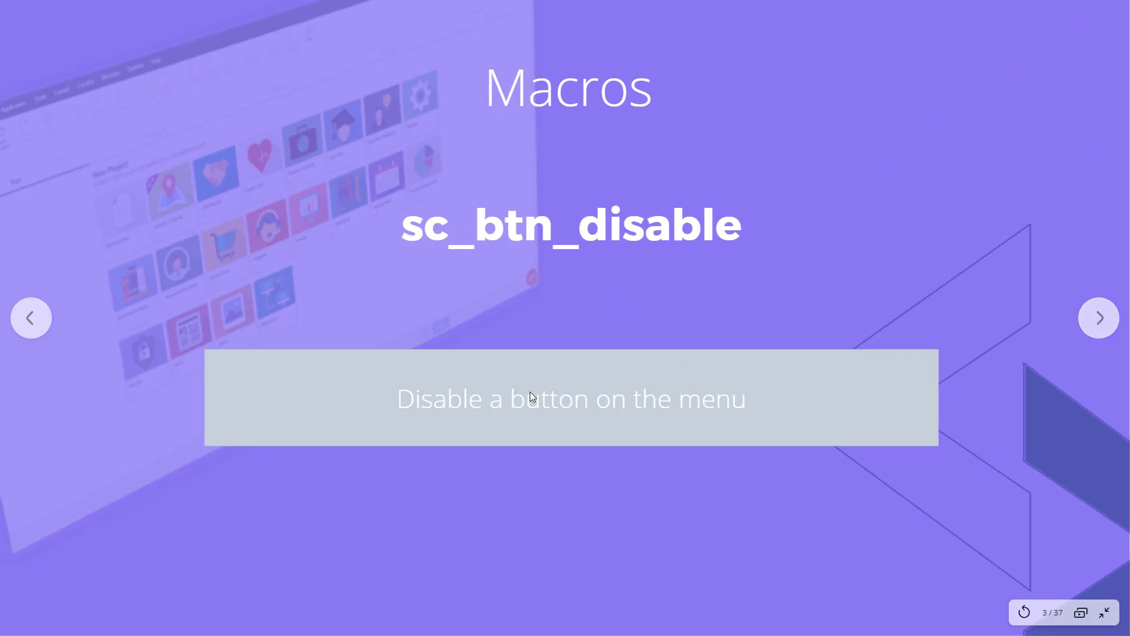
{"action": "mouse_move", "coordinate": [844, 366]}
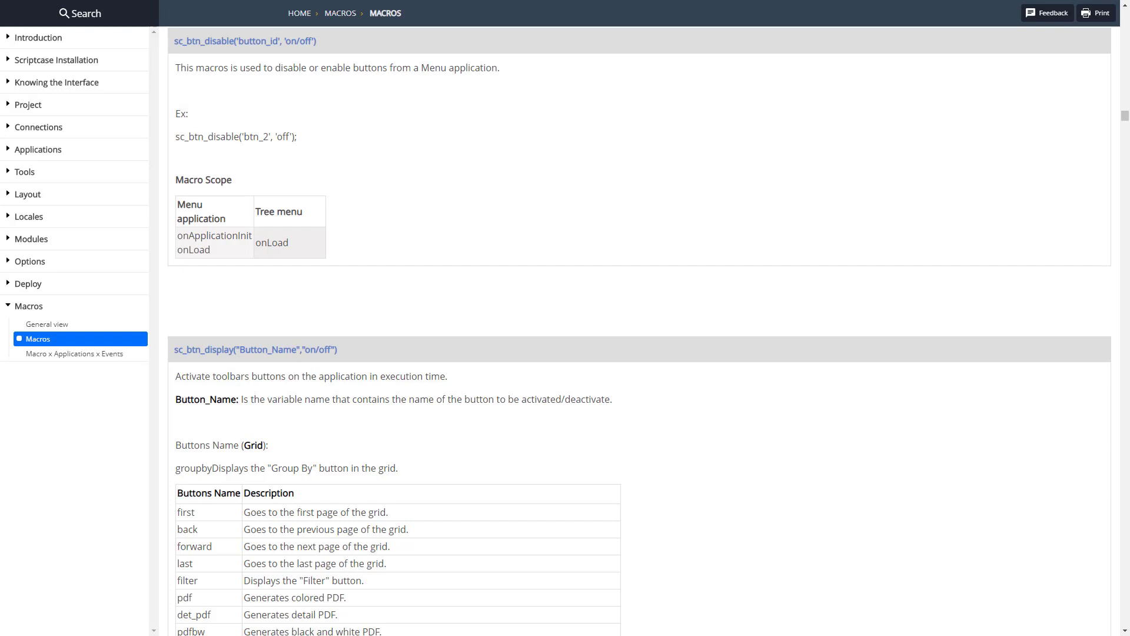
{"action": "mouse_move", "coordinate": [282, 64]}
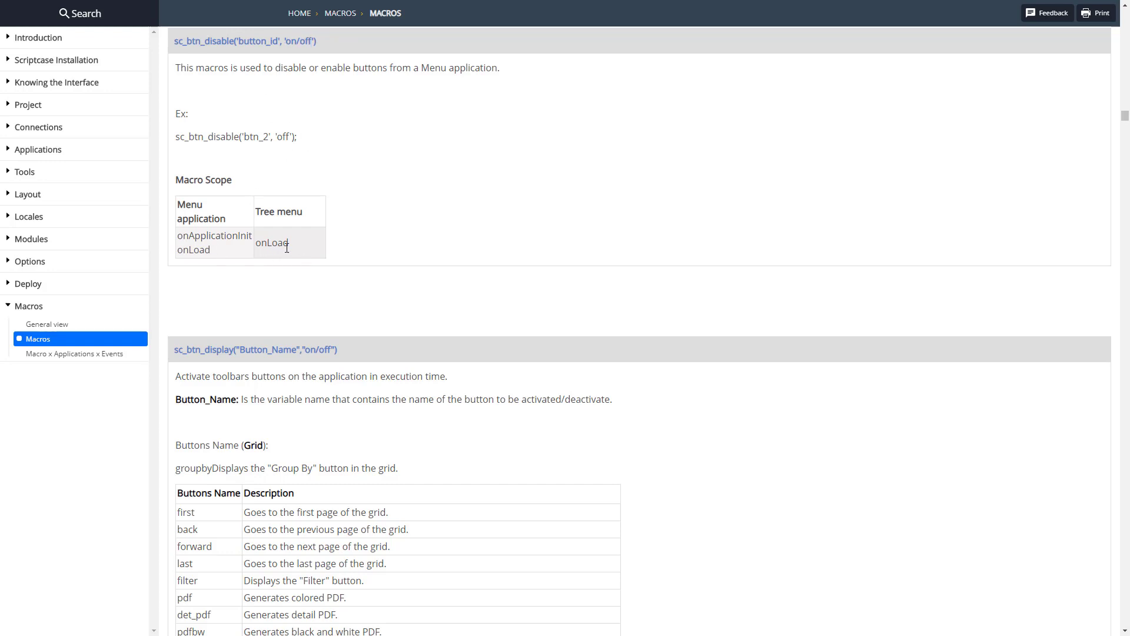
Step: Highlight the sc_btn_disable macro description in the documentation
{"action": "left_click_drag", "start_coordinate": [257, 136], "coordinate": [297, 136]}
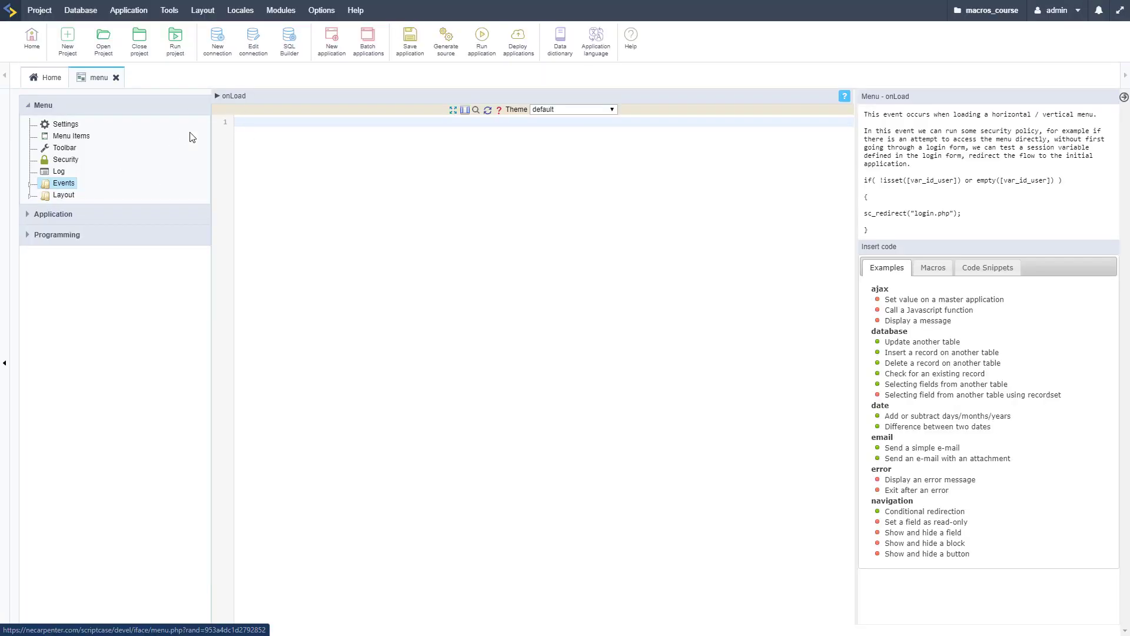
Step: Check Settings, Menu Items and Toolbar, read the Exit button's id btn_1, then return to onLoad
{"action": "left_click", "coordinate": [65, 123]}
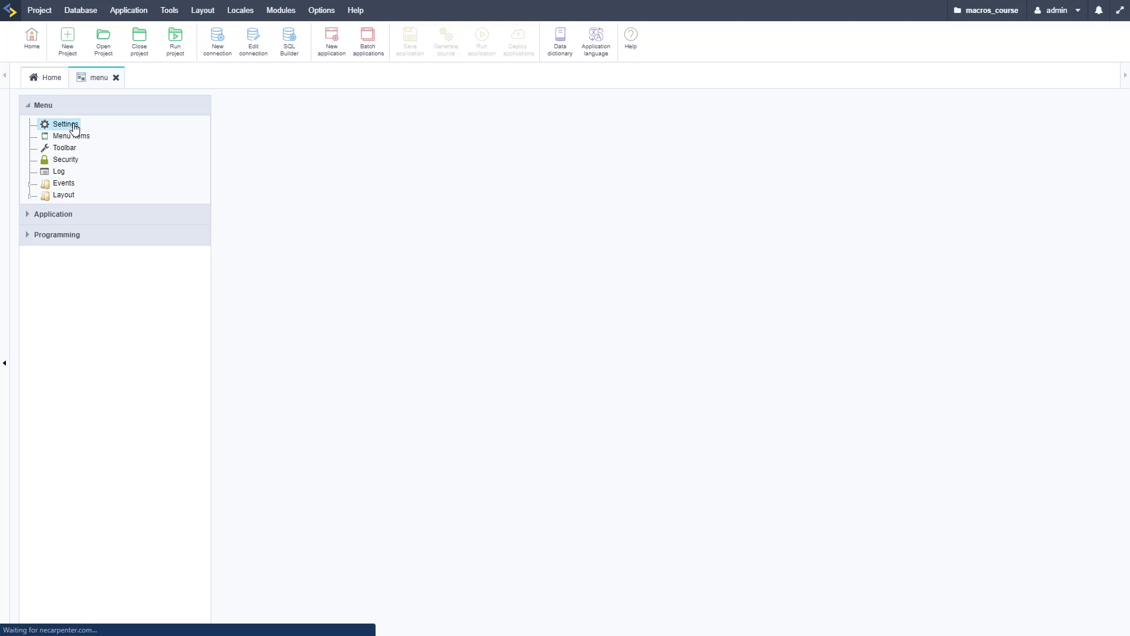
{"action": "left_click", "coordinate": [65, 123]}
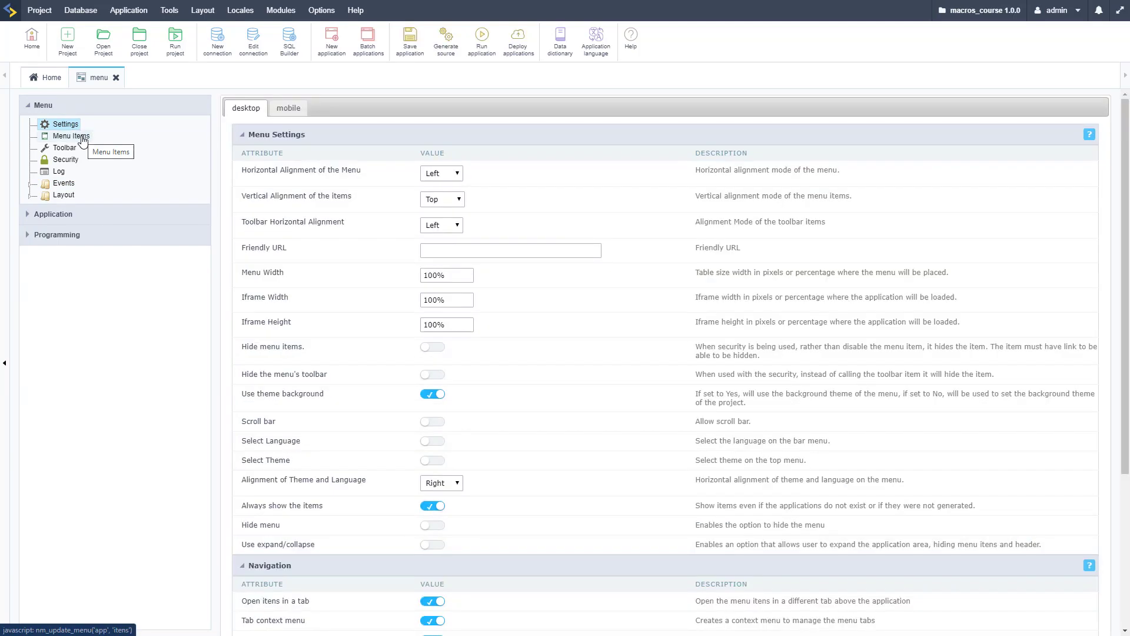
{"action": "left_click", "coordinate": [71, 136]}
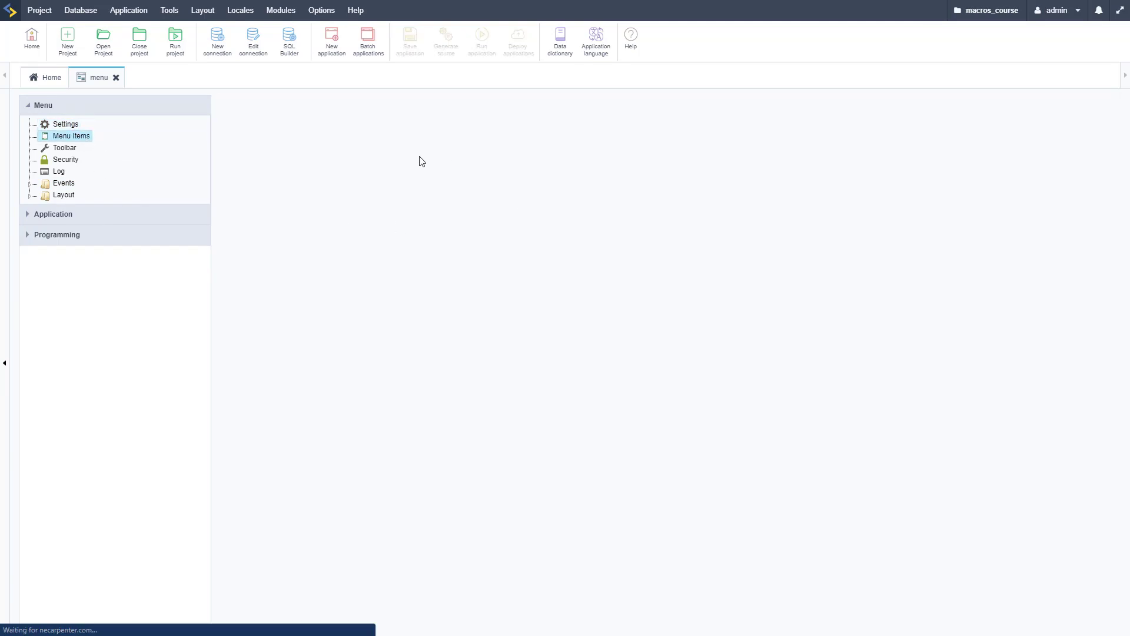
{"action": "left_click", "coordinate": [71, 135]}
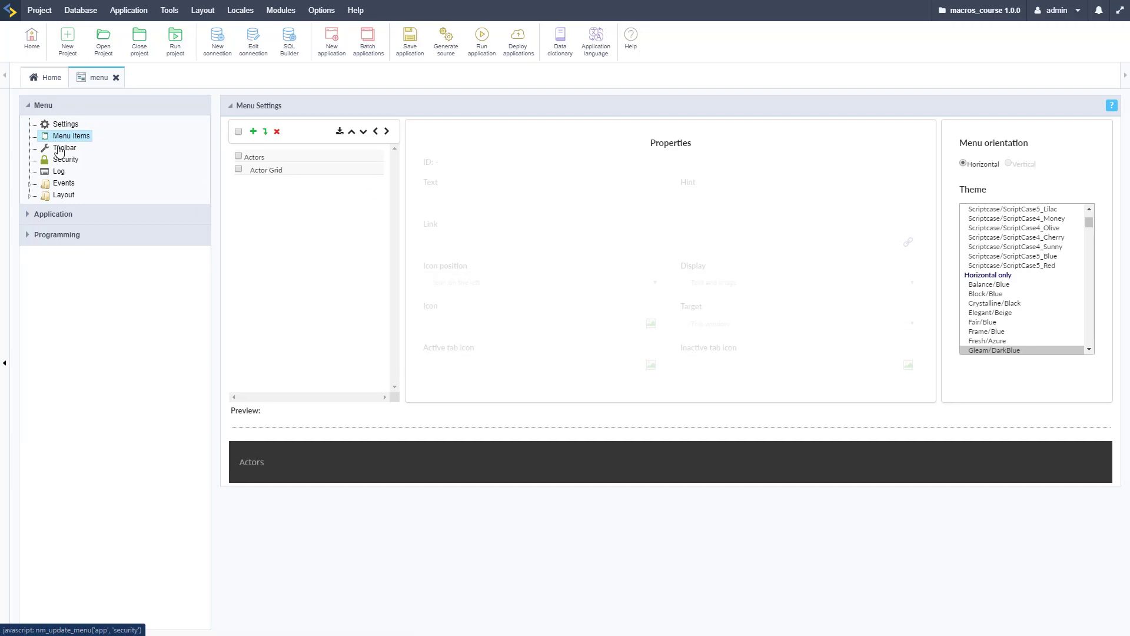
{"action": "left_click", "coordinate": [64, 148]}
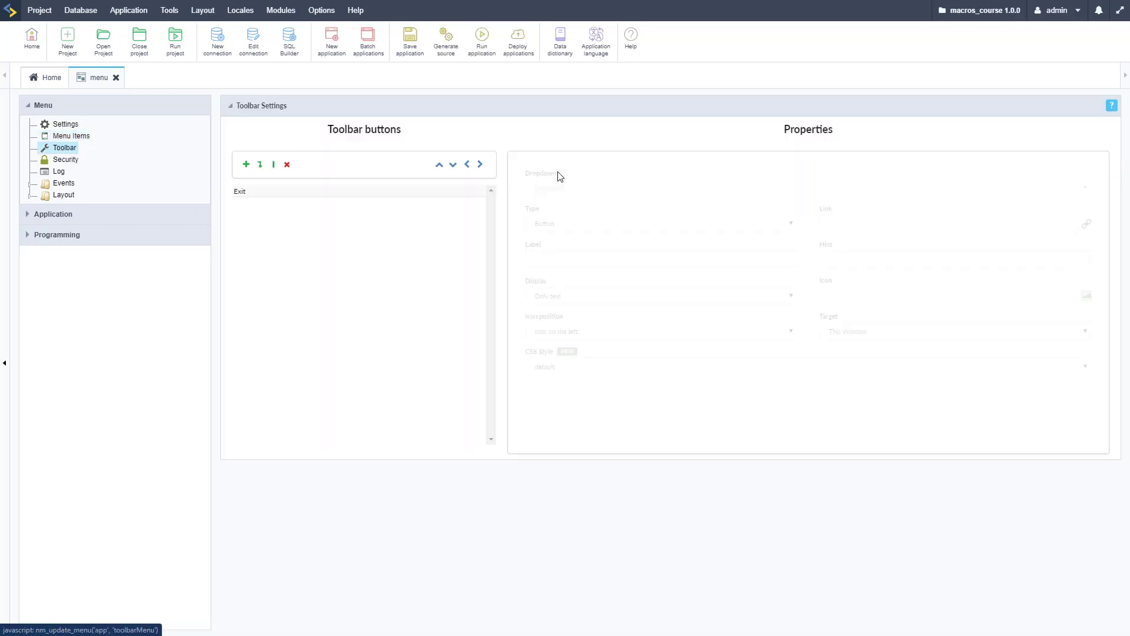
{"action": "left_click", "coordinate": [239, 191]}
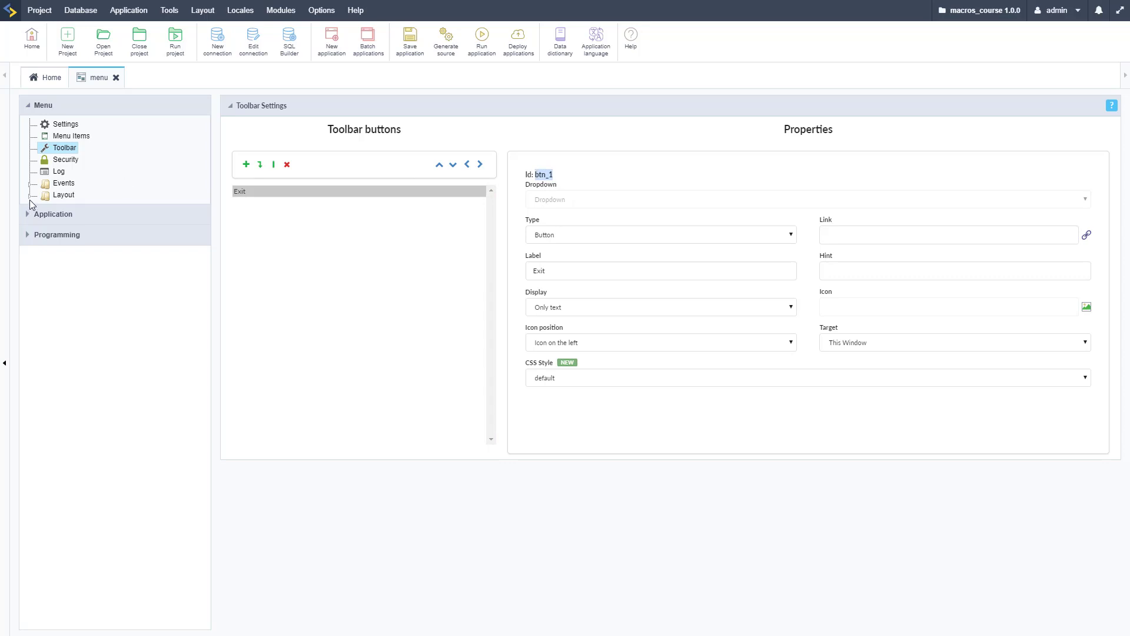
{"action": "left_click", "coordinate": [64, 182]}
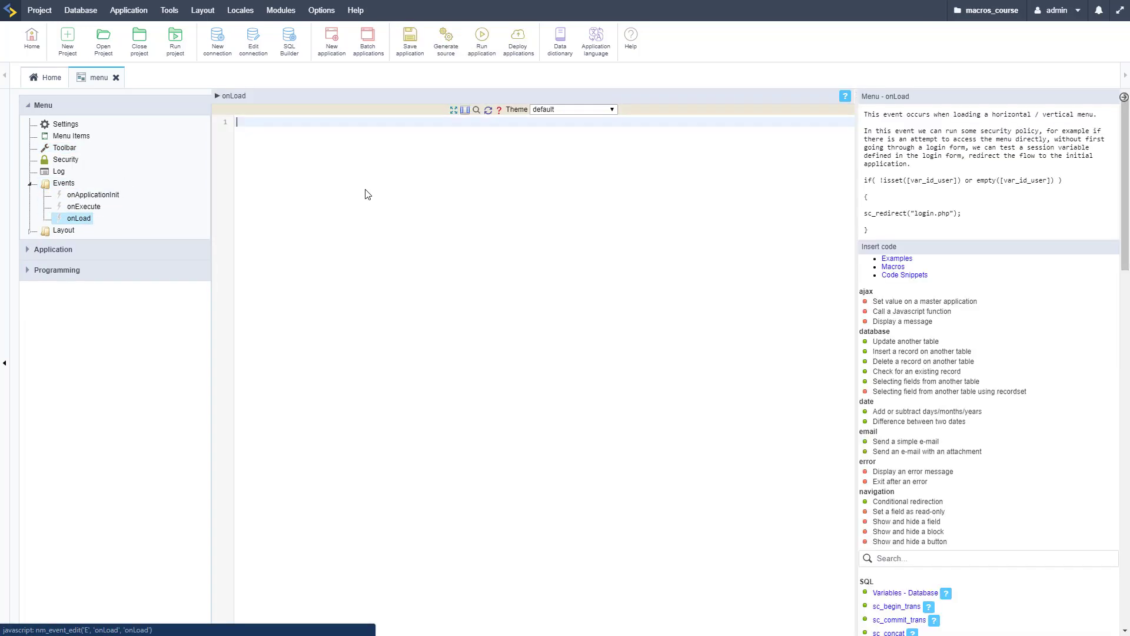
Step: Enter sc_btn_disable('btn_1', 'off'); in onLoad, comment it out with //, and save the application
{"action": "type", "text": "sc_btn_disable('btn_2', 'off');"}
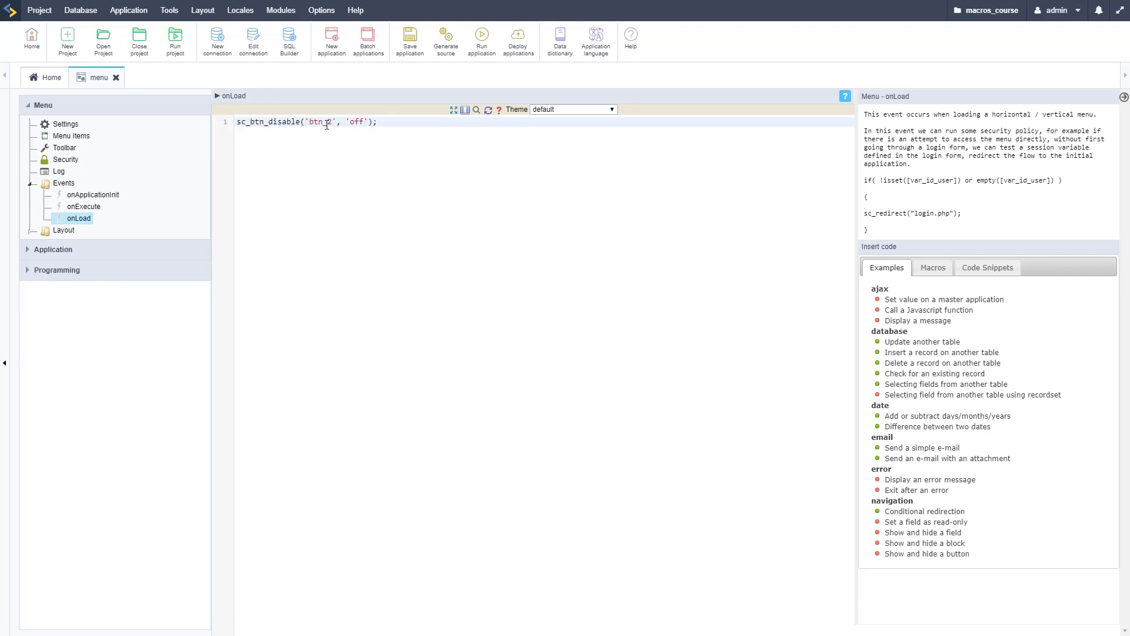
{"action": "type", "text": "btn_1"}
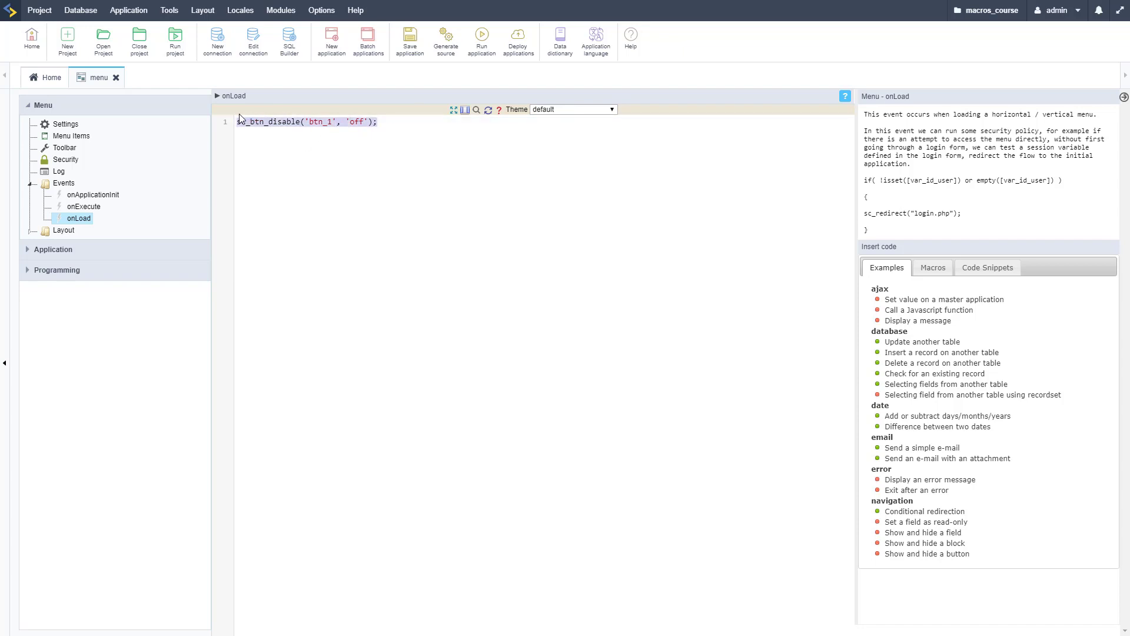
{"action": "type", "text": "//"}
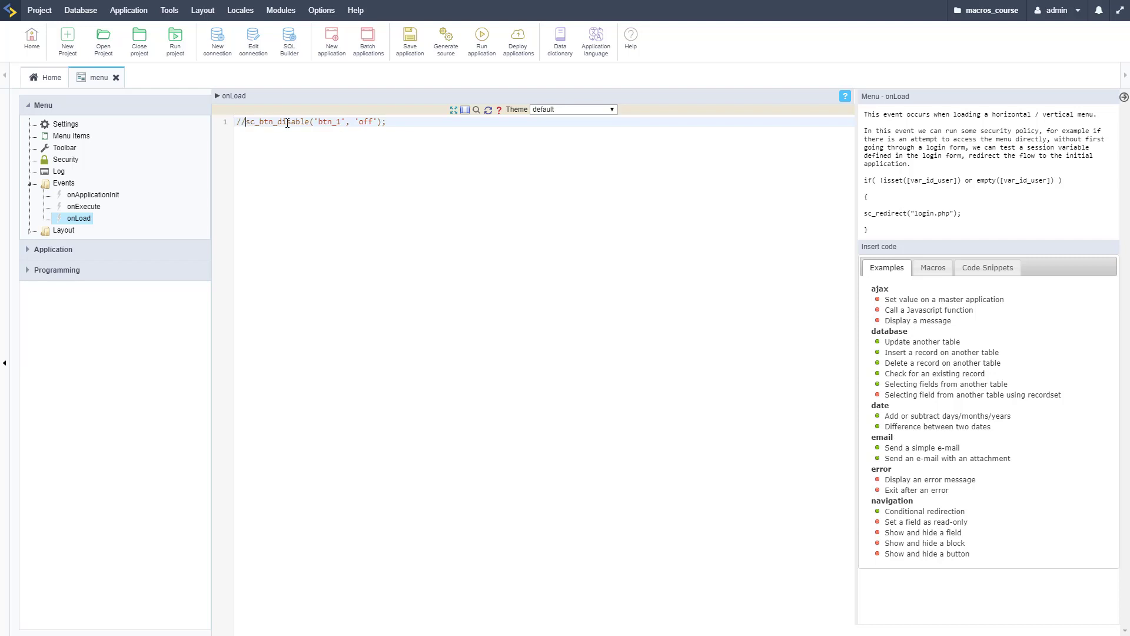
{"action": "left_click", "coordinate": [481, 42]}
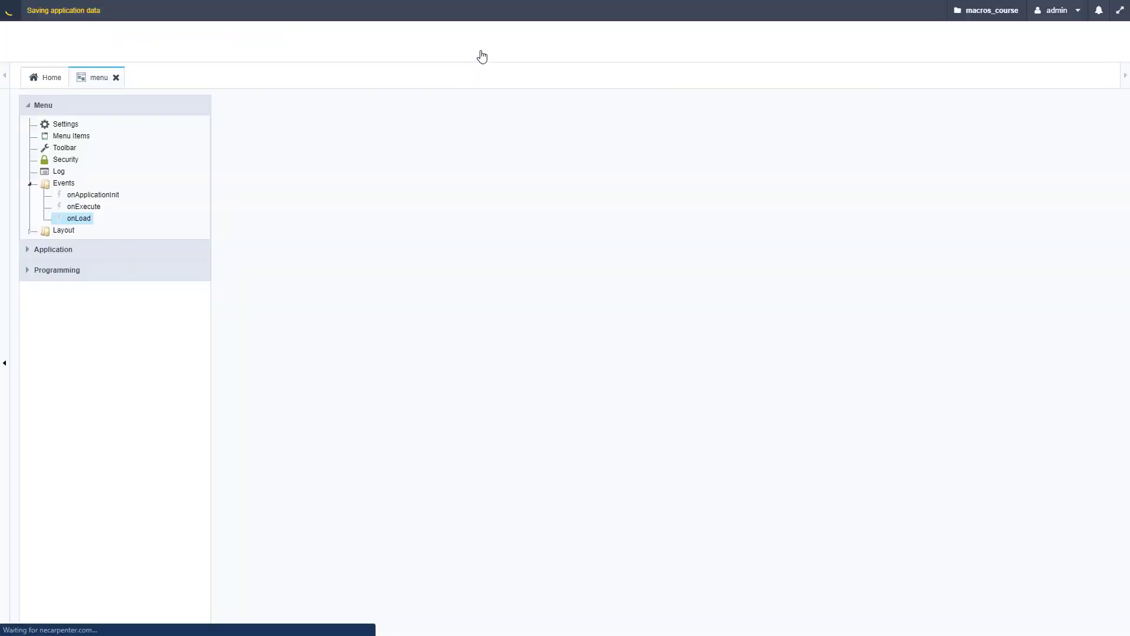
Step: Uncomment the sc_btn_disable('btn_1', 'off') line and run the menu application
{"action": "left_click", "coordinate": [79, 218]}
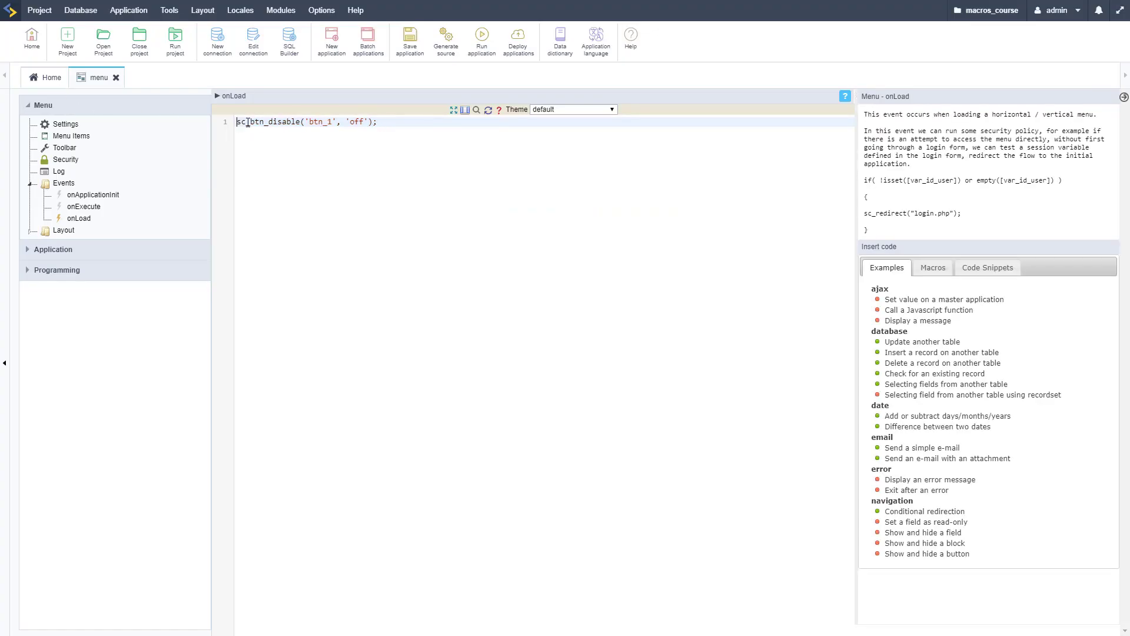
{"action": "left_click", "coordinate": [481, 39]}
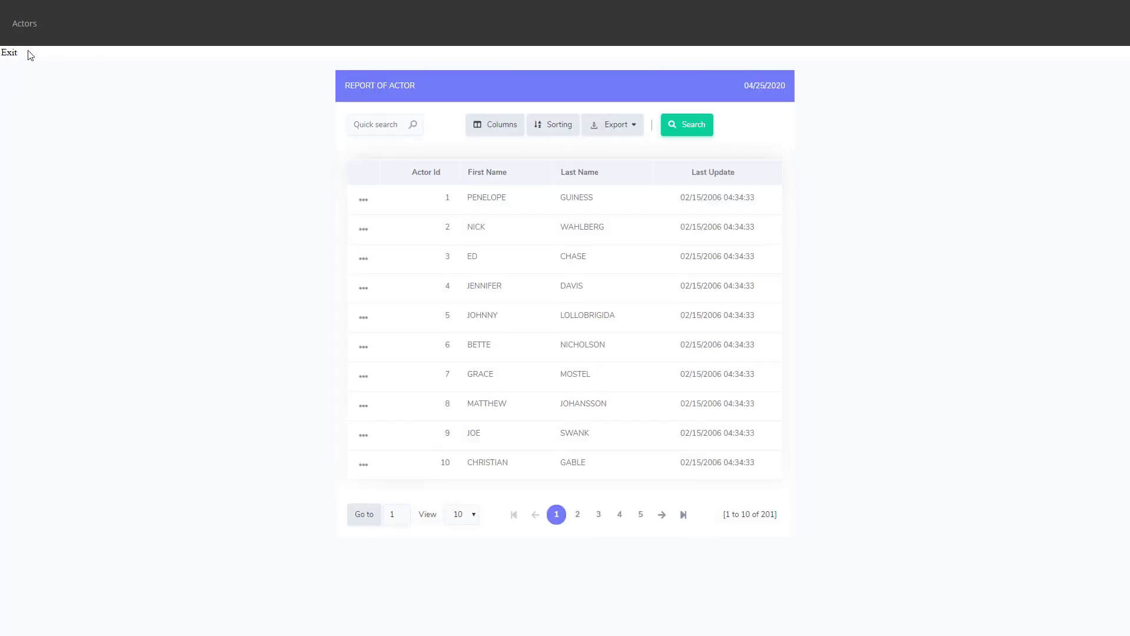
{"action": "mouse_move", "coordinate": [271, 214]}
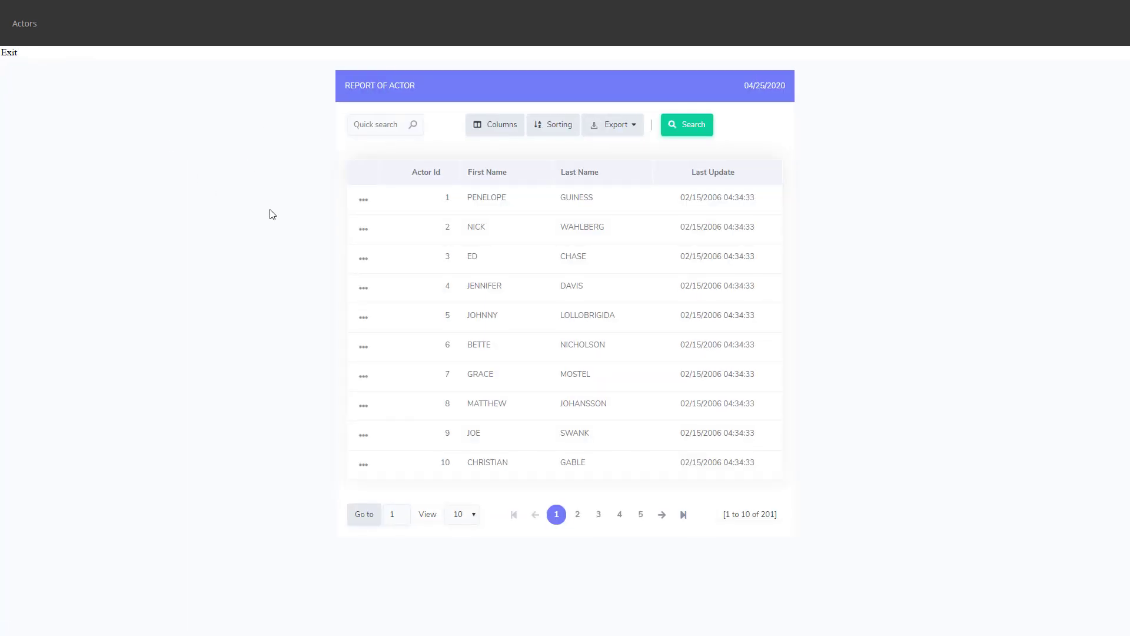